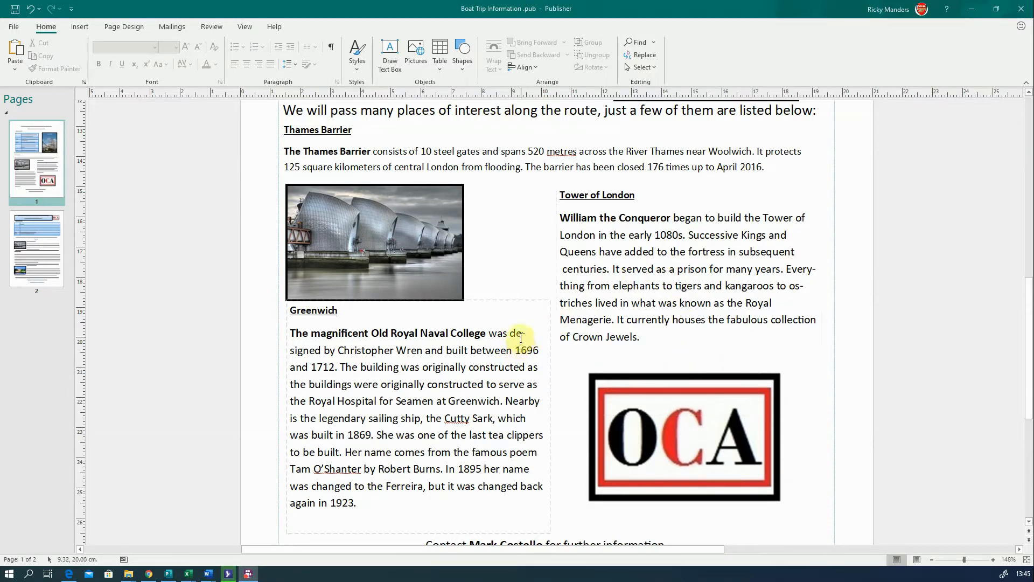
In the Greenwich text box, uncheck 'Automatically hyphenate this story' in Hyphenation settings
{"action": "left_click", "coordinate": [520, 335]}
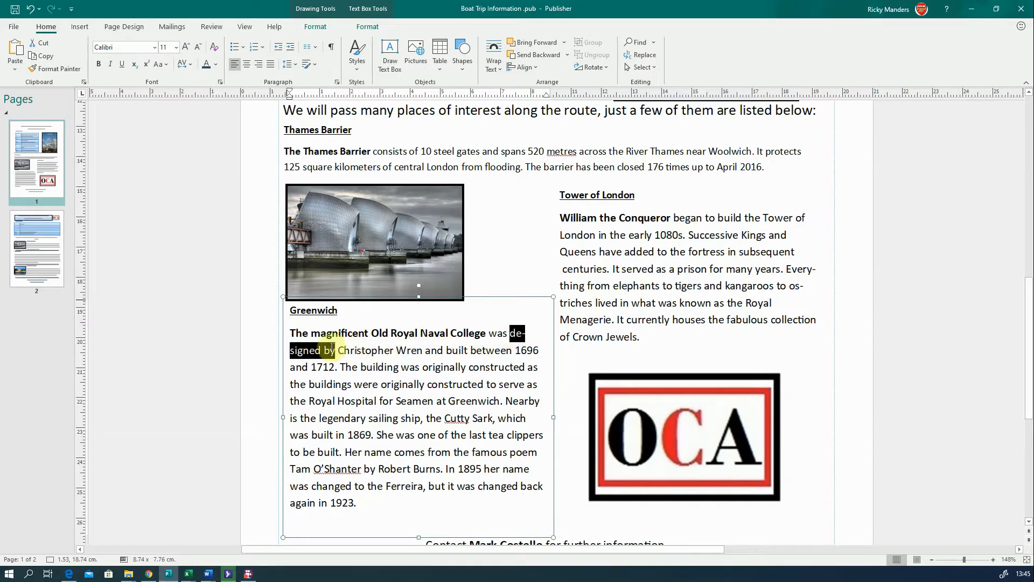
{"action": "left_click_drag", "start_coordinate": [336, 349], "coordinate": [427, 350]}
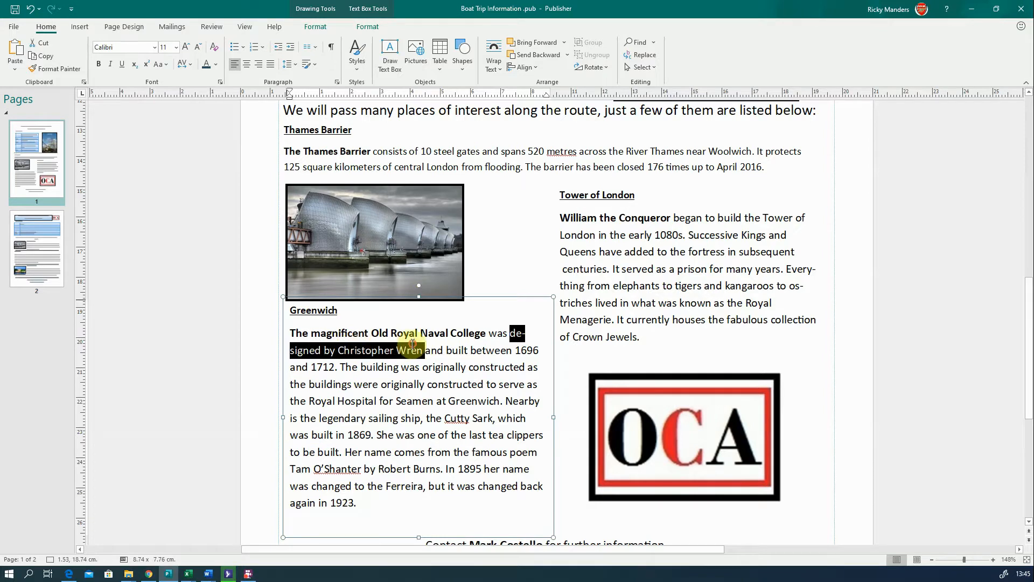
{"action": "left_click", "coordinate": [518, 367]}
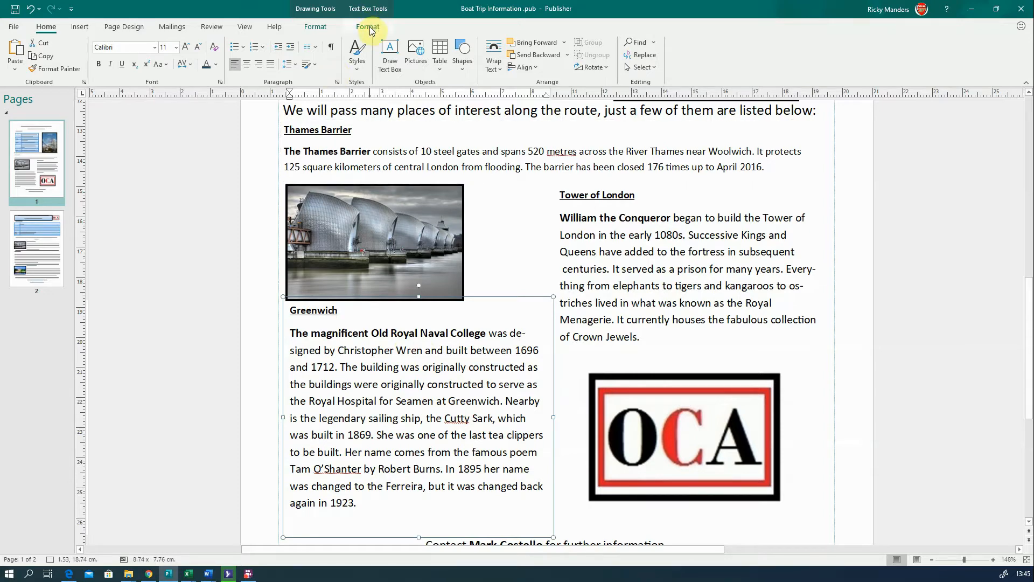
{"action": "left_click", "coordinate": [367, 26]}
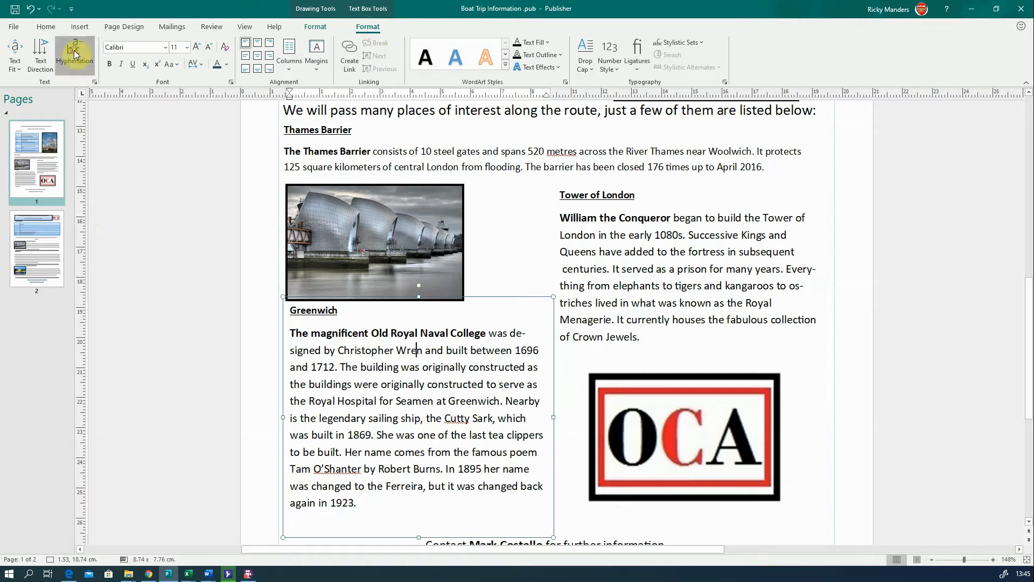
{"action": "left_click", "coordinate": [75, 51]}
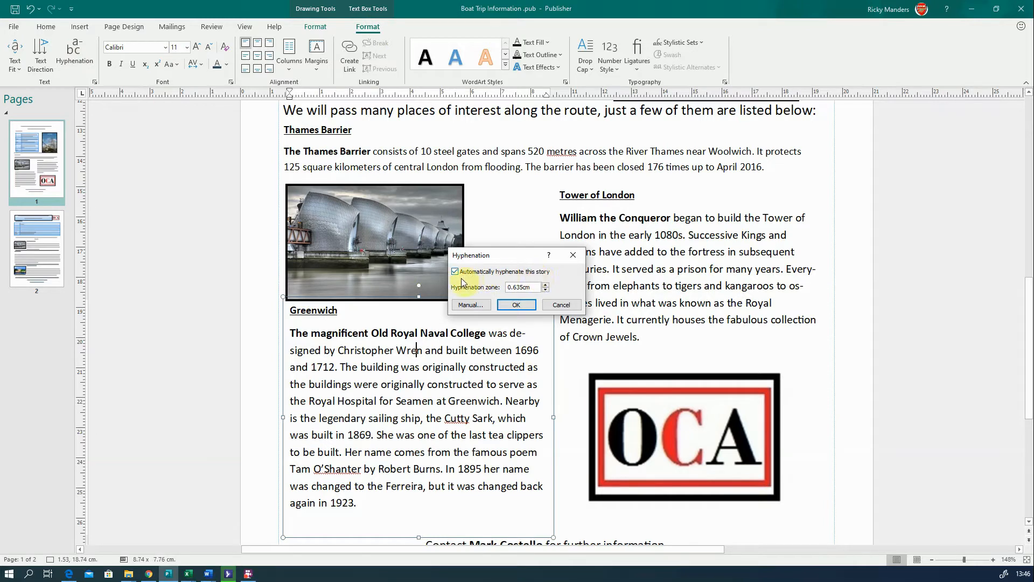
{"action": "left_click", "coordinate": [455, 271]}
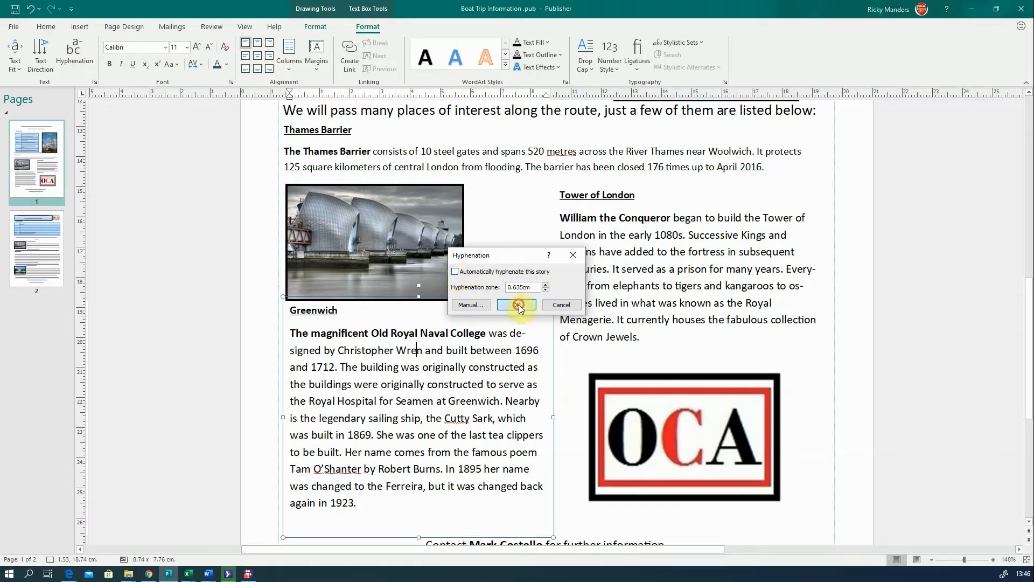
{"action": "left_click", "coordinate": [517, 305]}
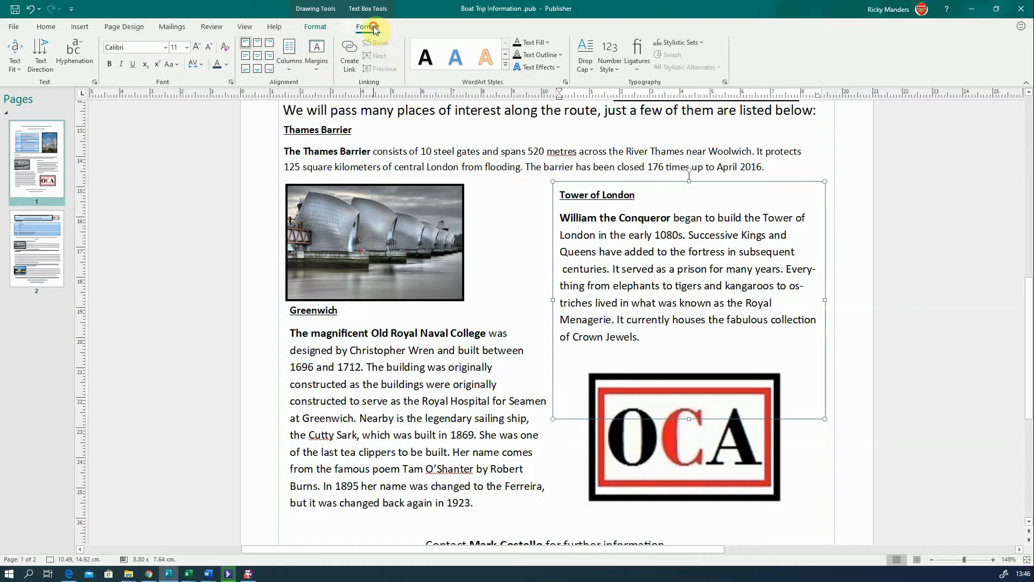
Uncheck 'Automatically hyphenate this story' for the Tower of London text box
{"action": "left_click", "coordinate": [74, 54]}
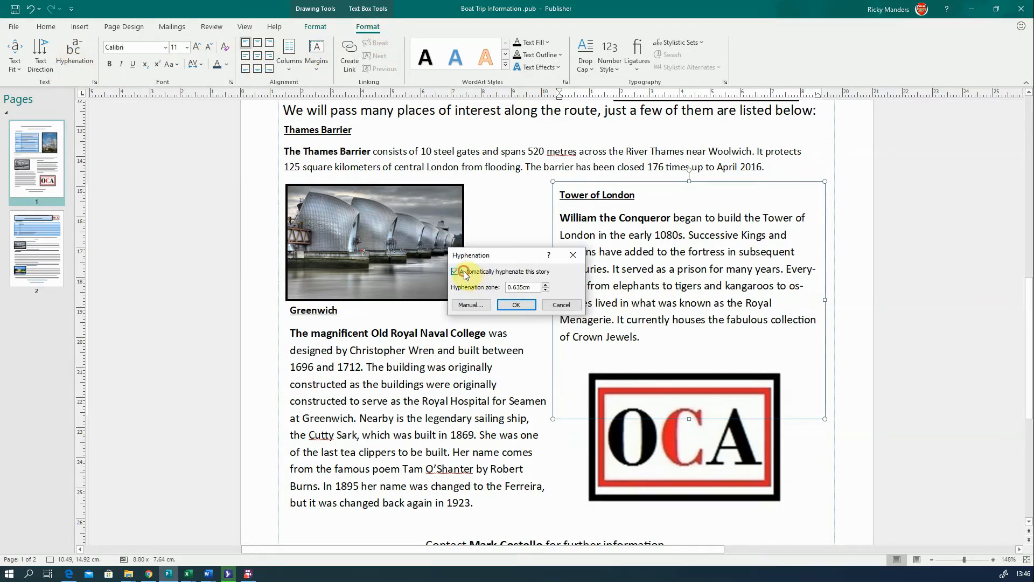
{"action": "left_click", "coordinate": [455, 271]}
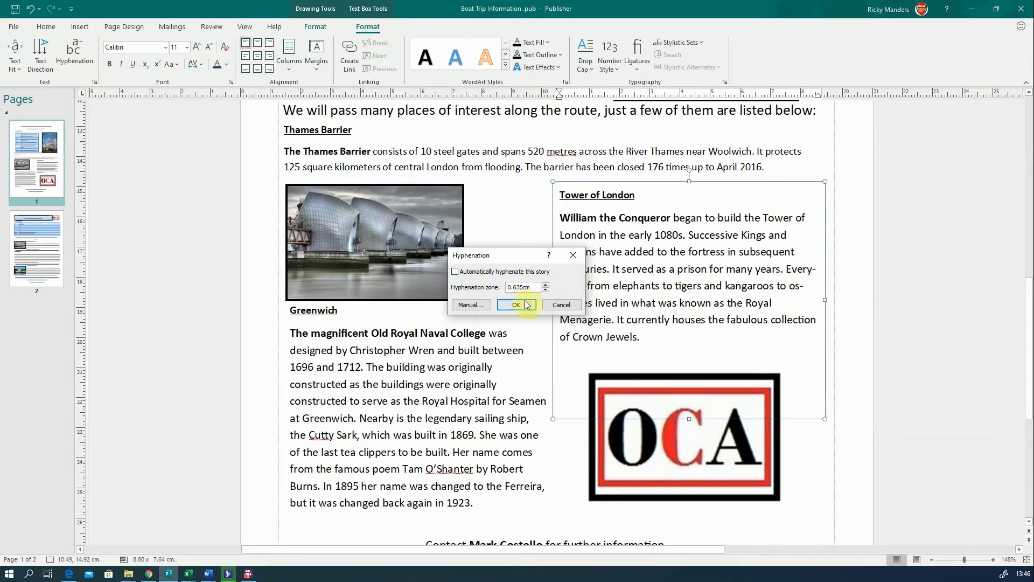
{"action": "left_click", "coordinate": [516, 305]}
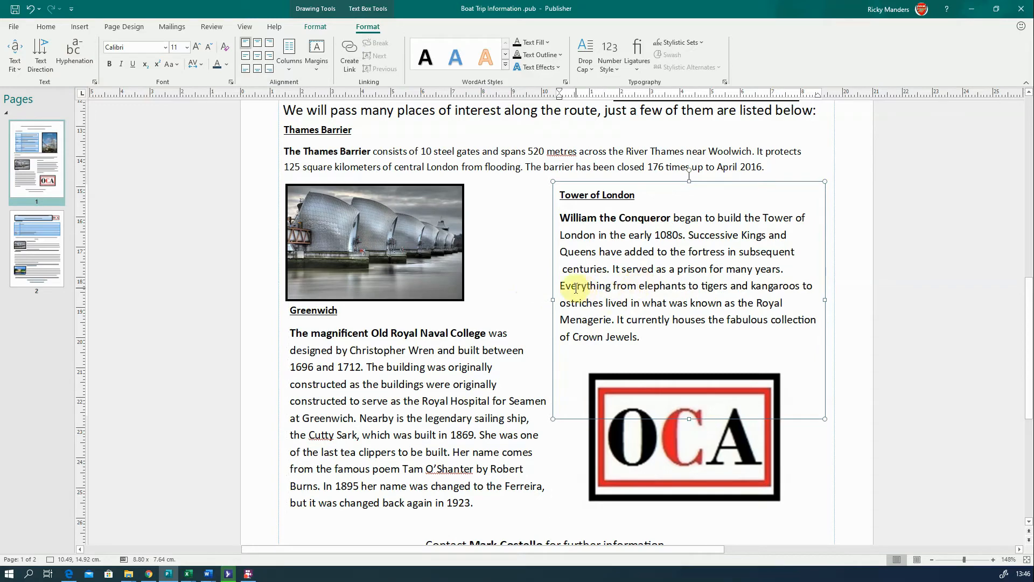
{"action": "scroll", "scroll_direction": "down", "scroll_amount": 3}
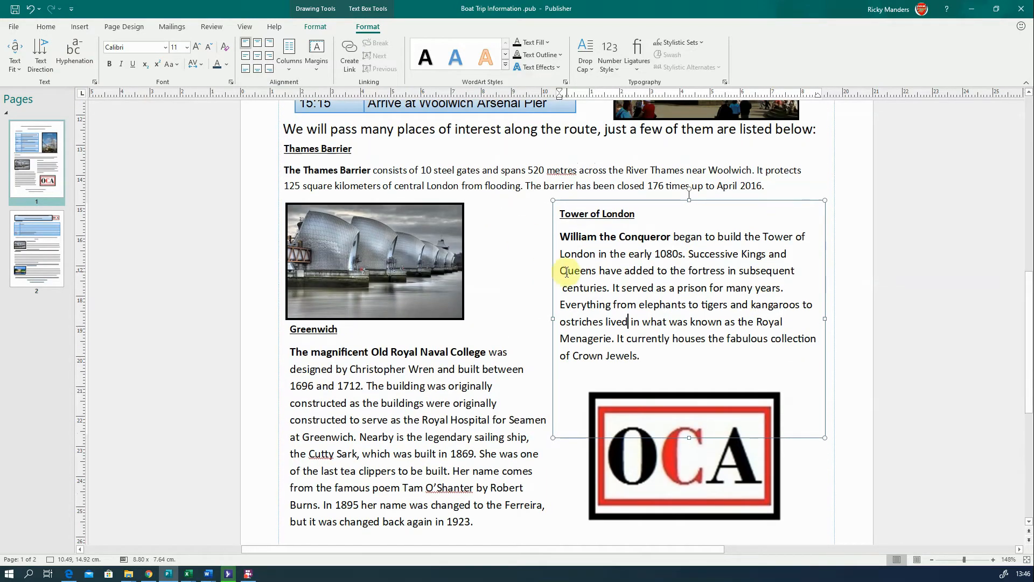
{"action": "scroll", "scroll_direction": "down", "scroll_amount": 3}
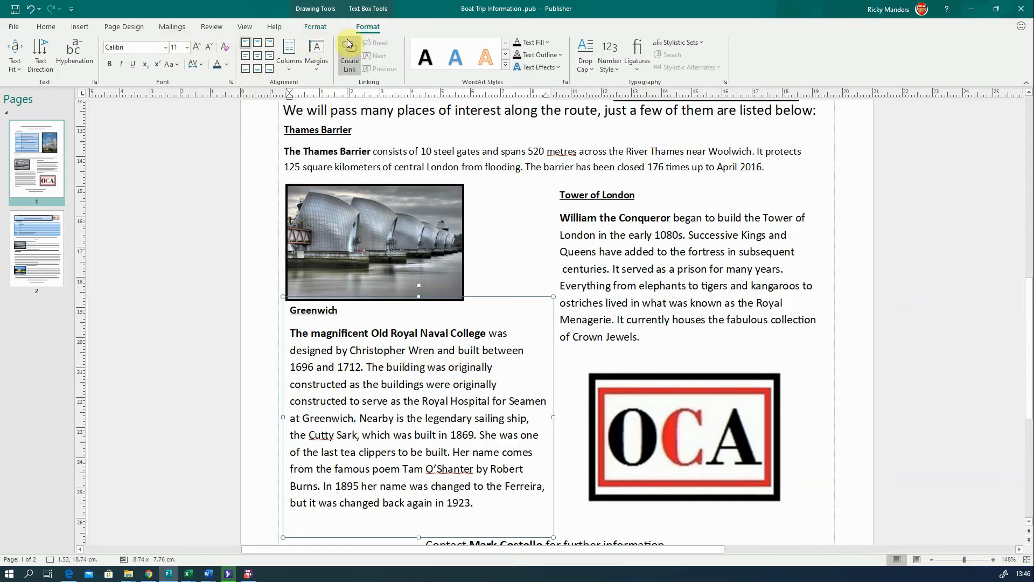
Apply Justify alignment to the Greenwich paragraph from the Home tab
{"action": "double_click", "coordinate": [403, 333]}
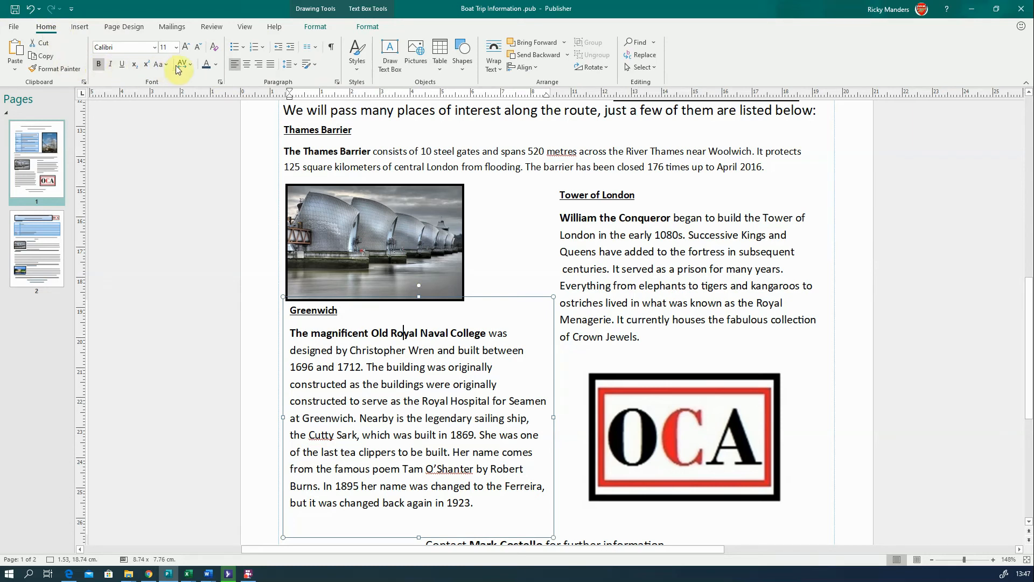
{"action": "mouse_move", "coordinate": [239, 89]}
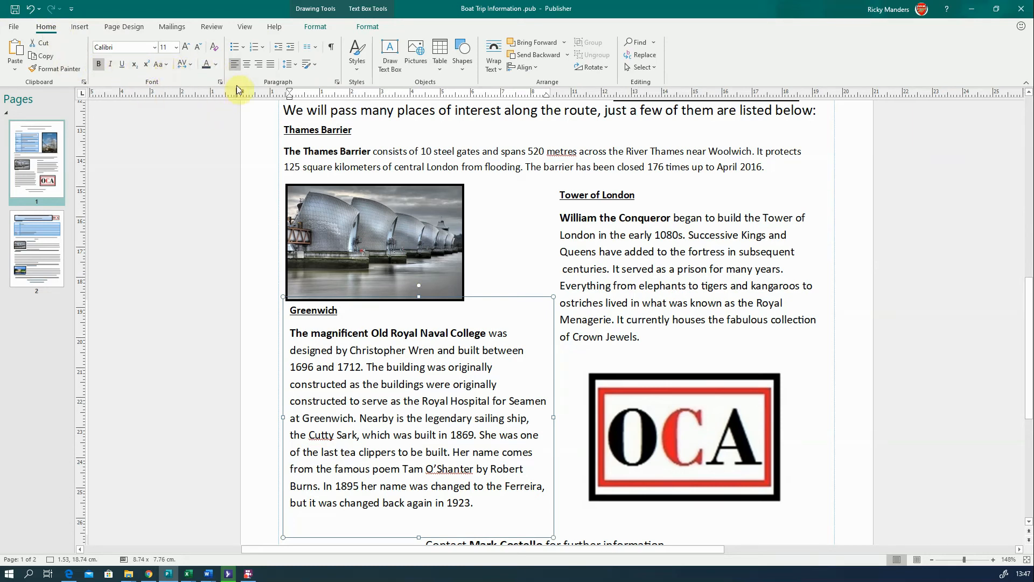
{"action": "mouse_move", "coordinate": [235, 65]}
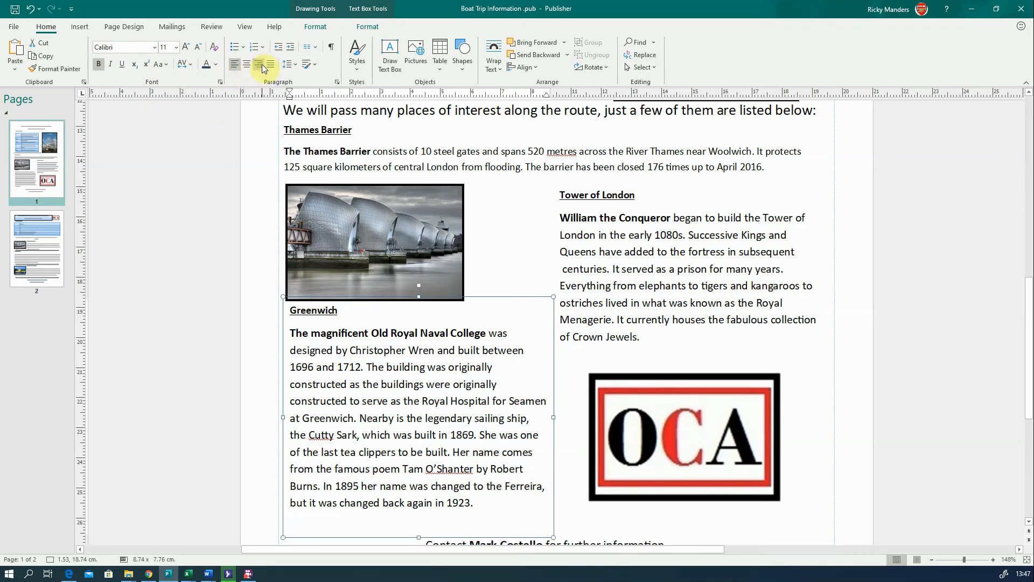
{"action": "mouse_move", "coordinate": [267, 64]}
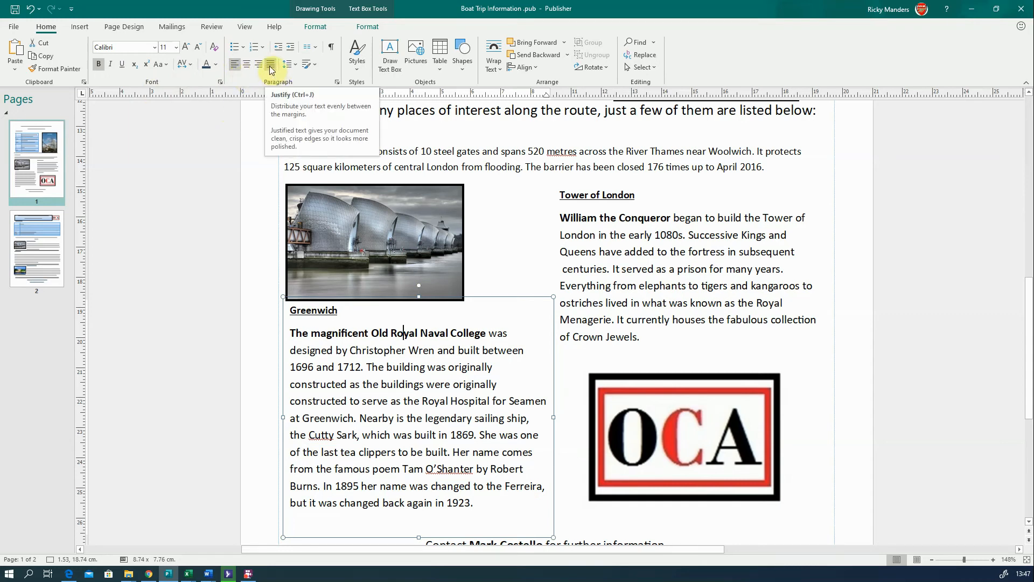
{"action": "left_click", "coordinate": [270, 65]}
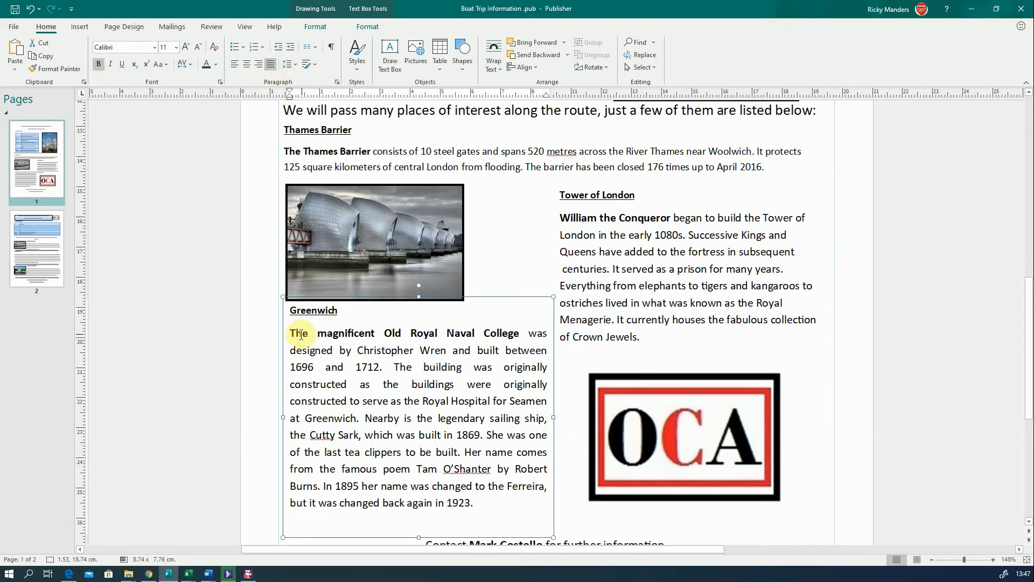
{"action": "left_click", "coordinate": [425, 333]}
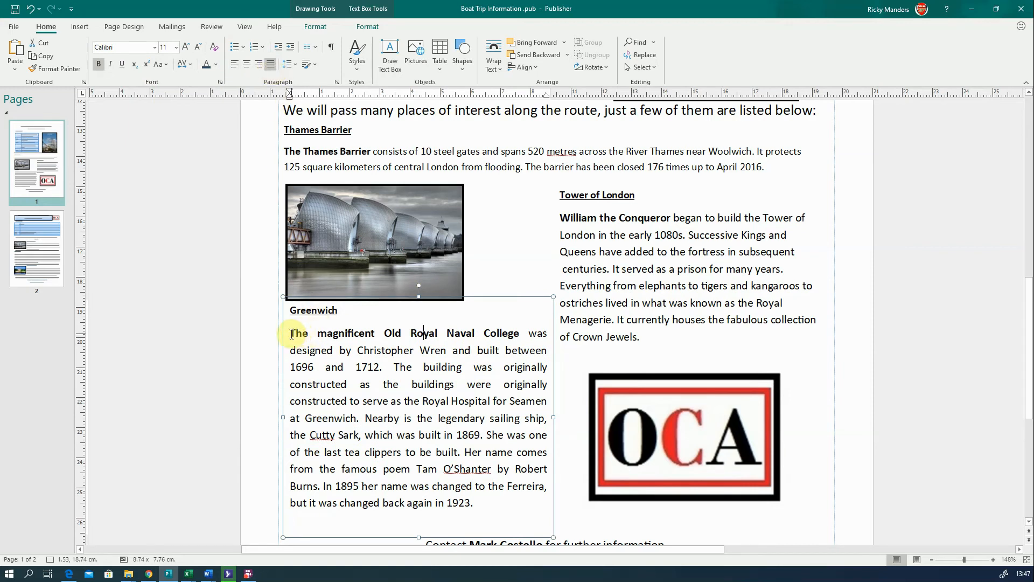